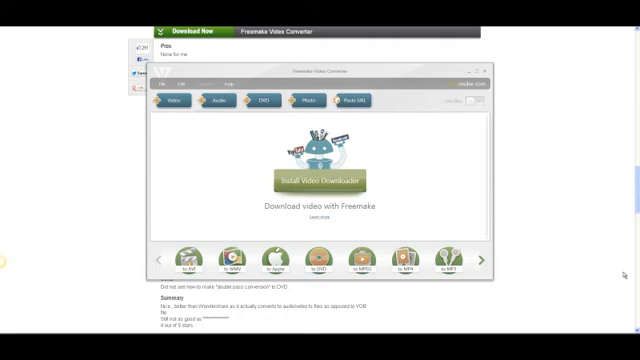
{"action": "mouse_move", "coordinate": [576, 198]}
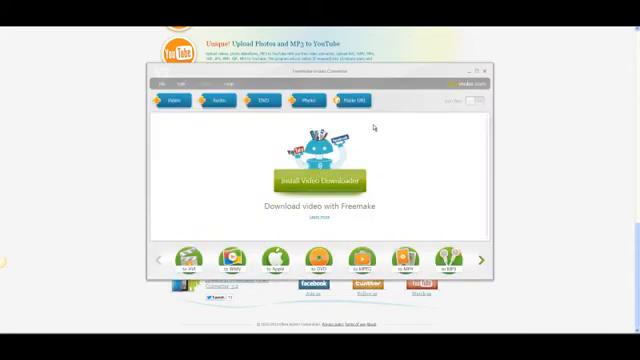
{"action": "mouse_move", "coordinate": [396, 212]}
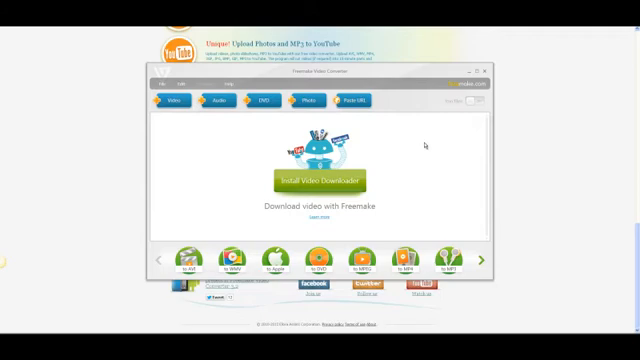
{"action": "mouse_move", "coordinate": [406, 172]}
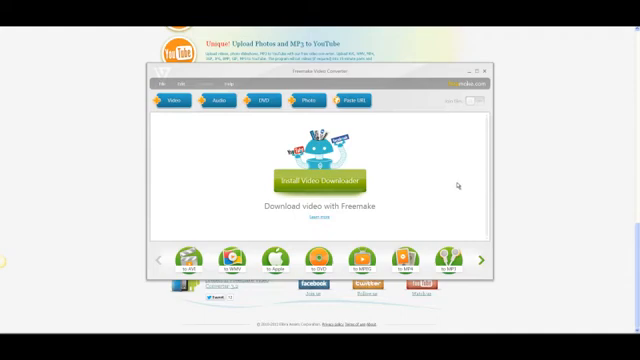
{"action": "mouse_move", "coordinate": [494, 288]}
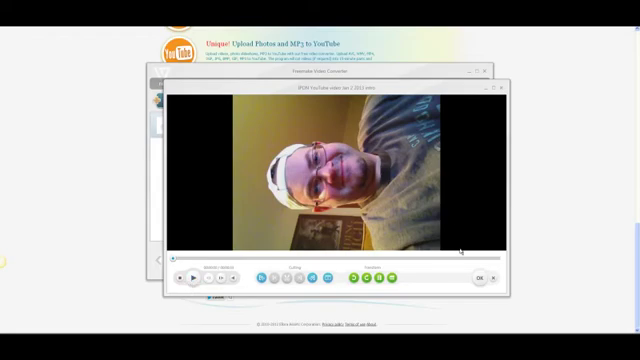
{"action": "mouse_move", "coordinate": [454, 160]}
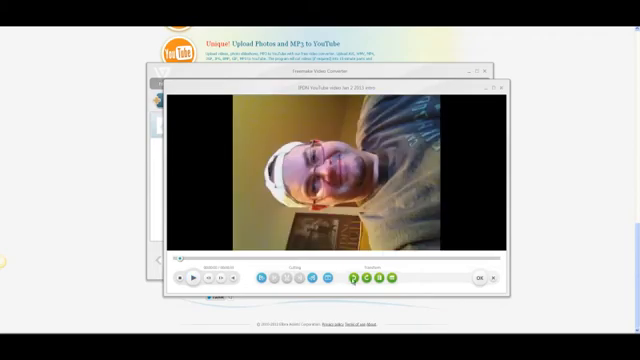
Add the sideways phone video to the conversion list via +Video
{"action": "left_click", "coordinate": [184, 276]}
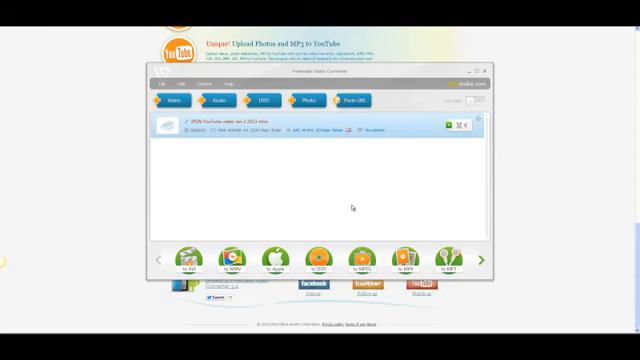
{"action": "mouse_move", "coordinate": [294, 200]}
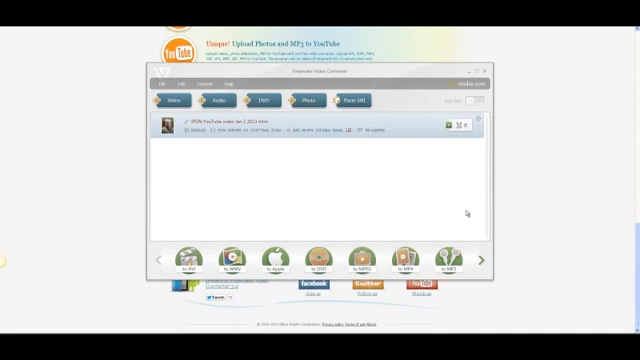
{"action": "mouse_move", "coordinate": [516, 280]}
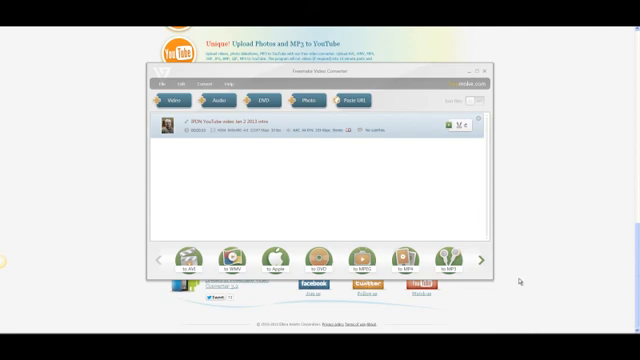